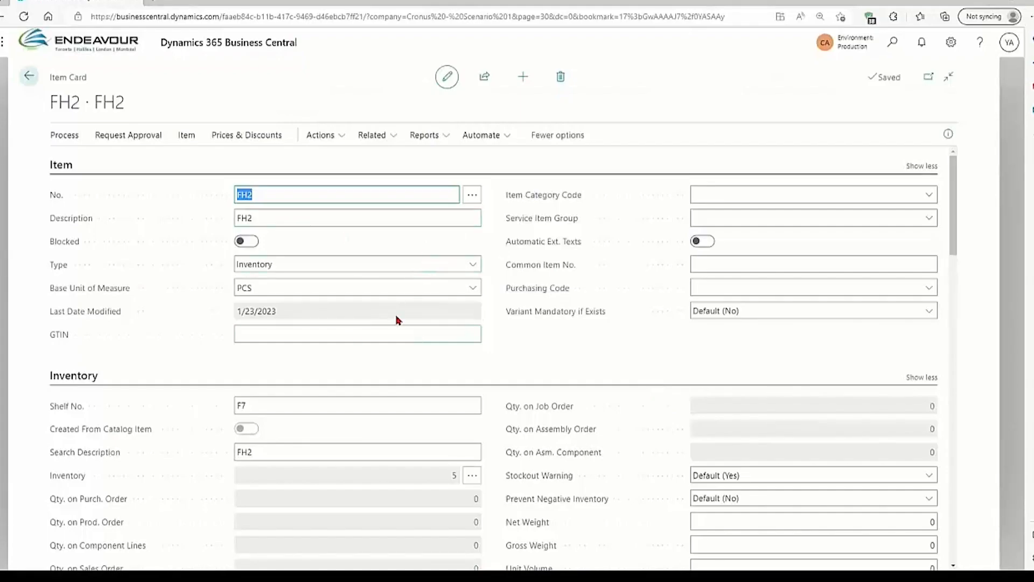
# Scroll the FH2 item card past Inventory, Costs & Posting and Prices & Sales to Replenishment
pyautogui.scroll(-3)
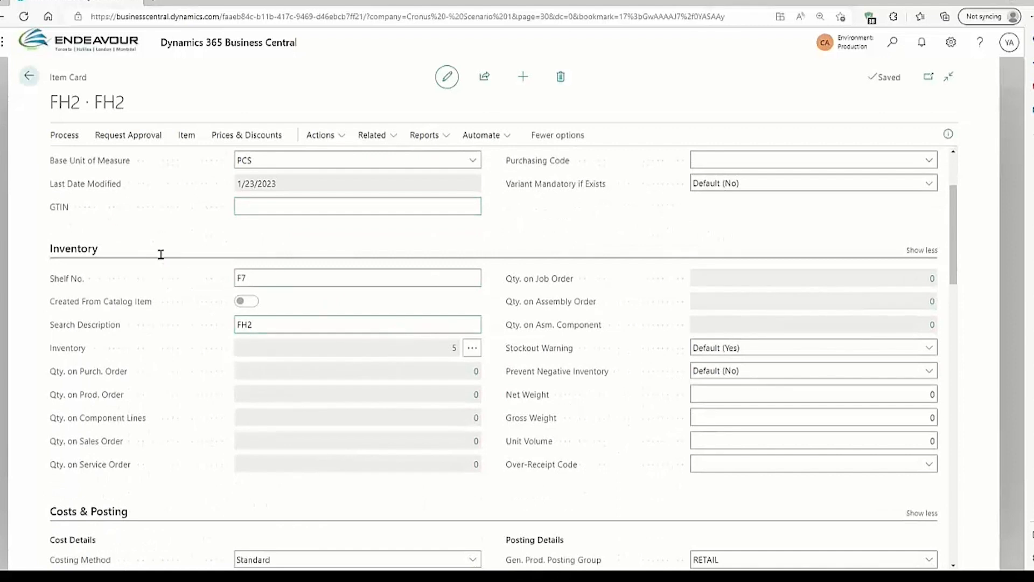
pyautogui.scroll(-3)
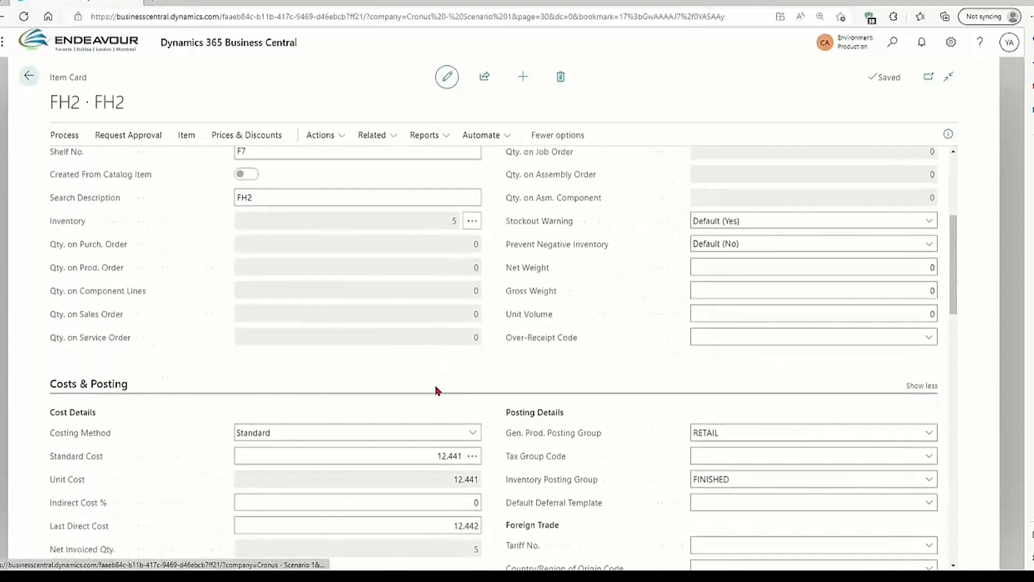
pyautogui.scroll(-3)
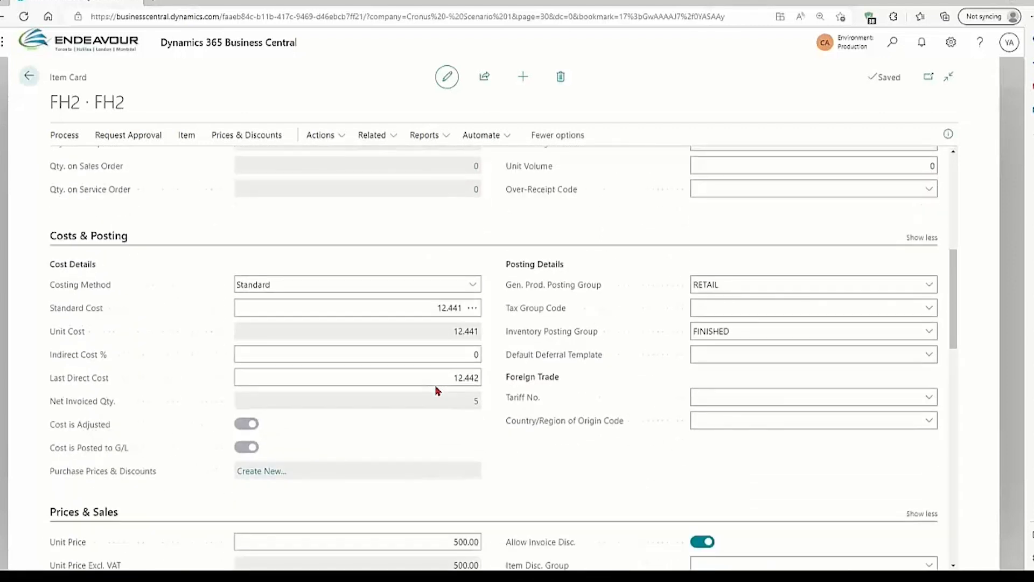
pyautogui.scroll(-3)
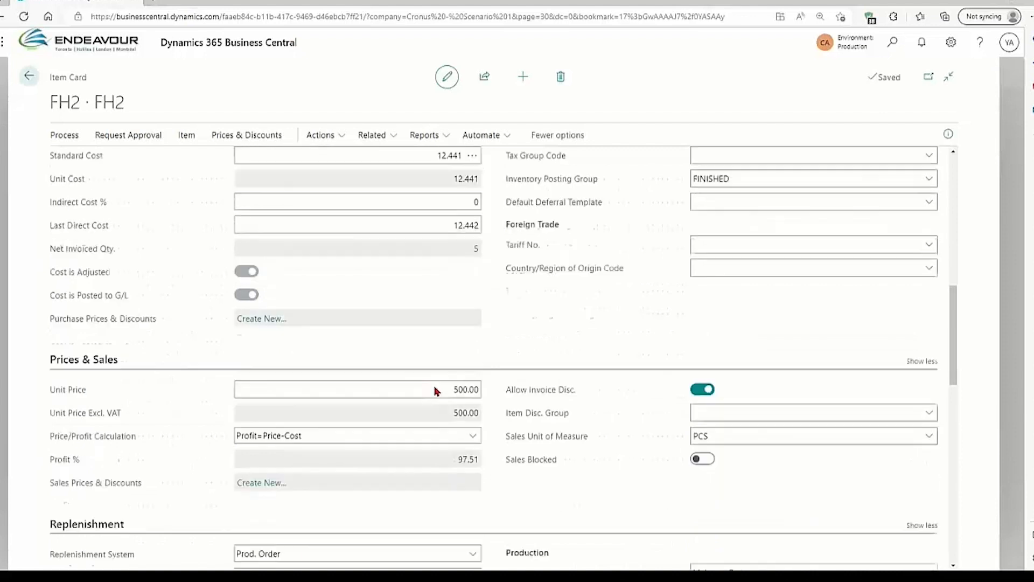
pyautogui.scroll(-3)
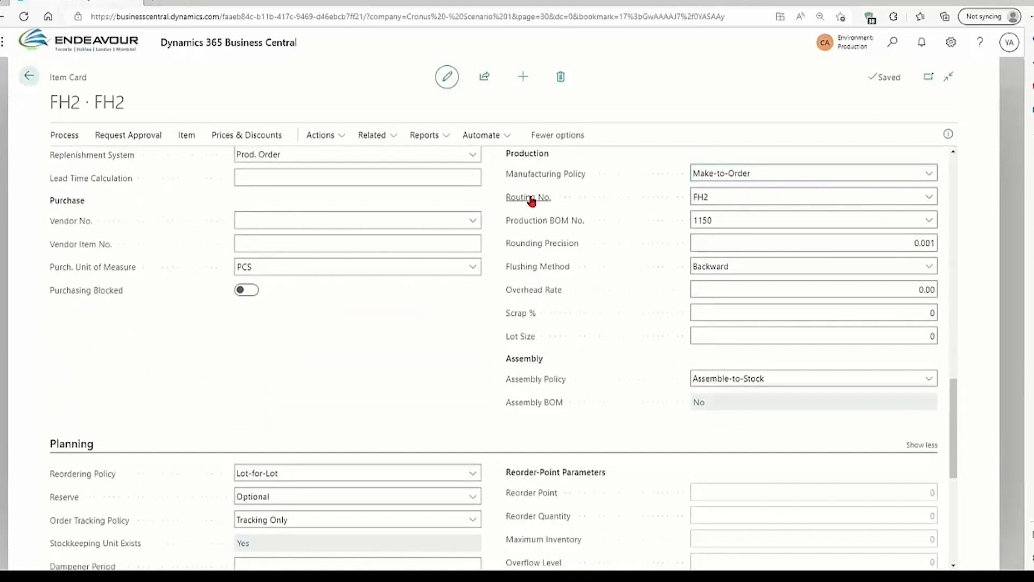
pyautogui.moveTo(596, 192)
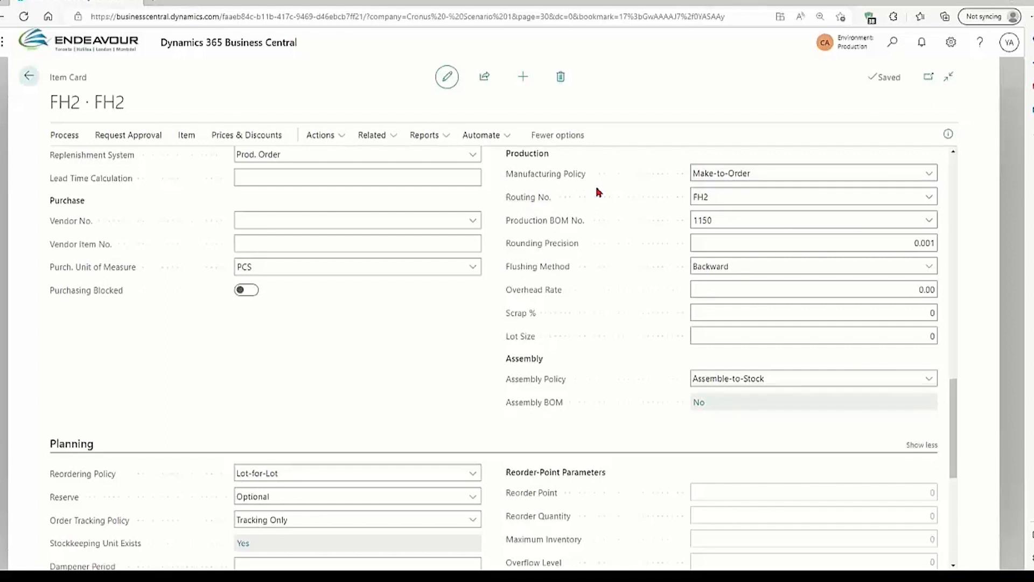
pyautogui.moveTo(599, 184)
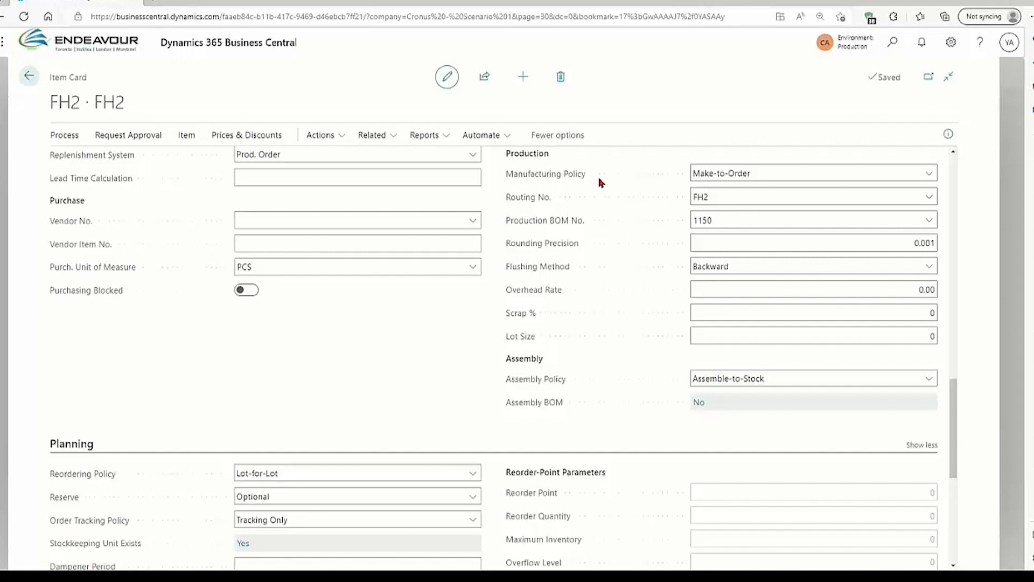
pyautogui.moveTo(623, 189)
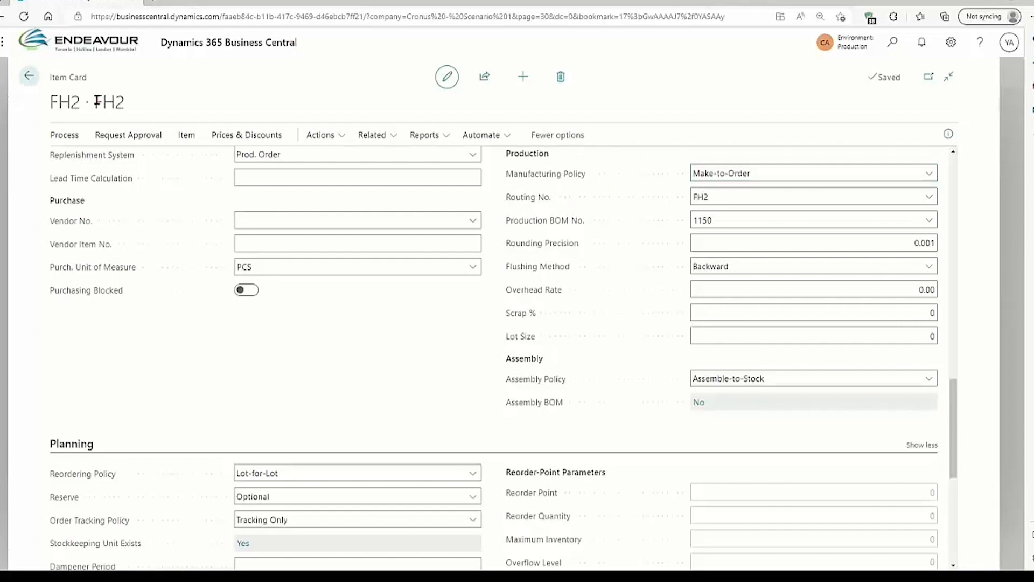
pyautogui.moveTo(541, 243)
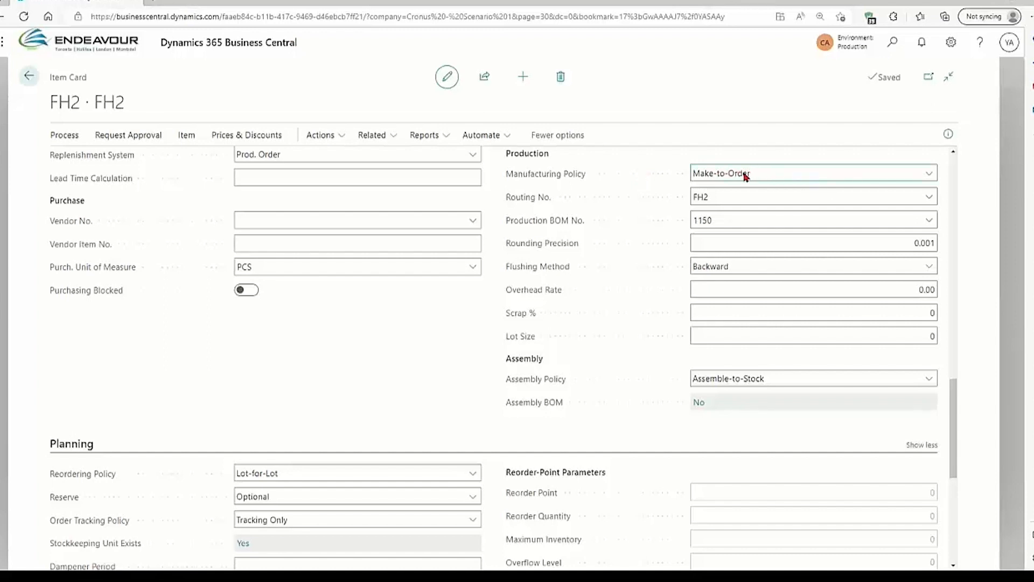
pyautogui.click(928, 173)
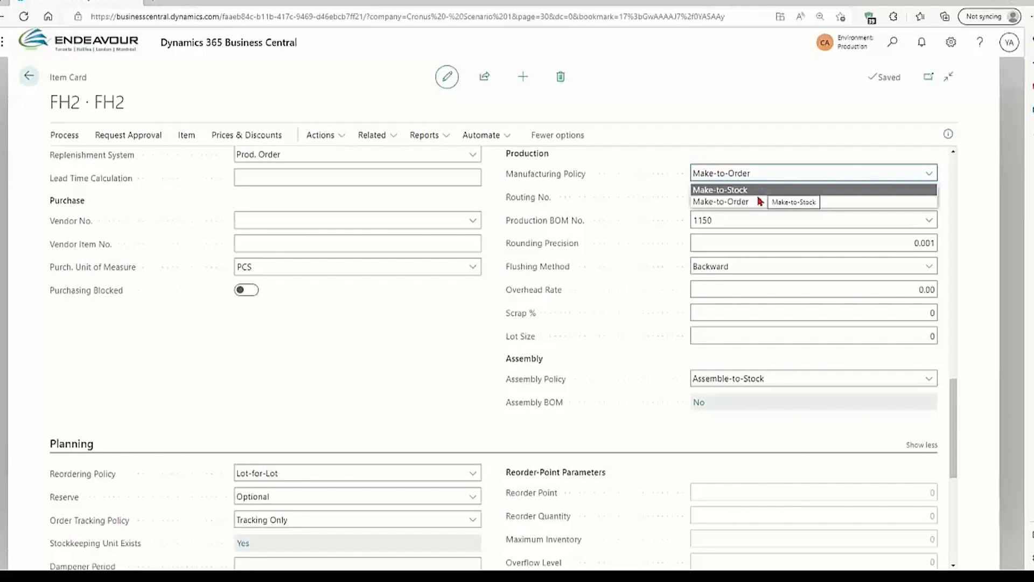
pyautogui.click(721, 201)
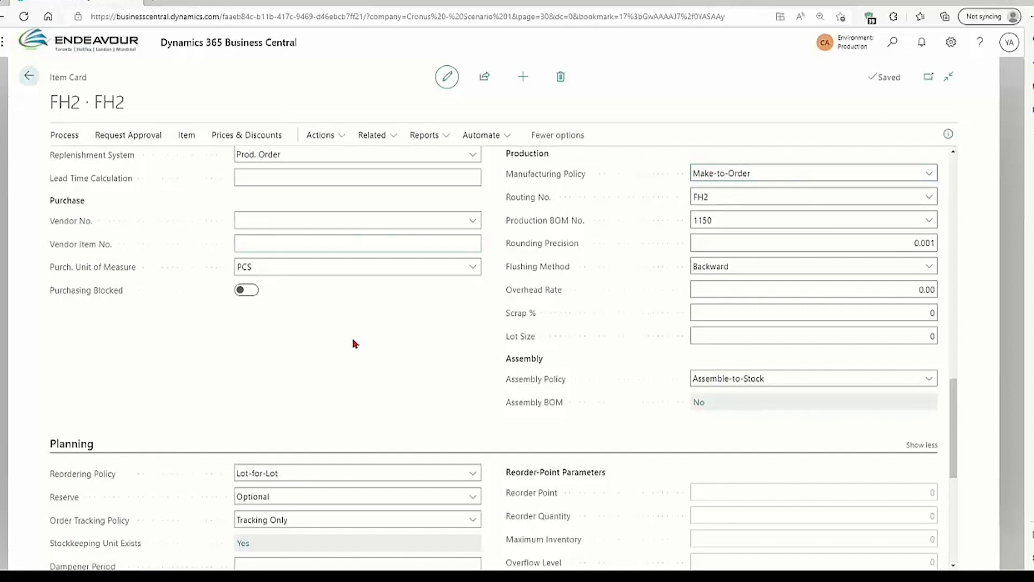
pyautogui.moveTo(600, 391)
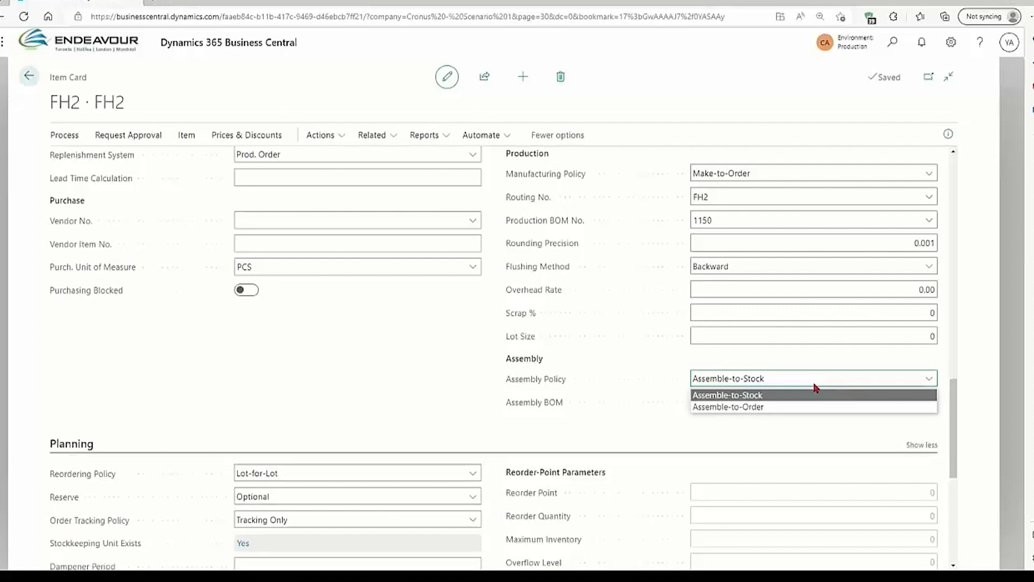
pyautogui.moveTo(728, 407)
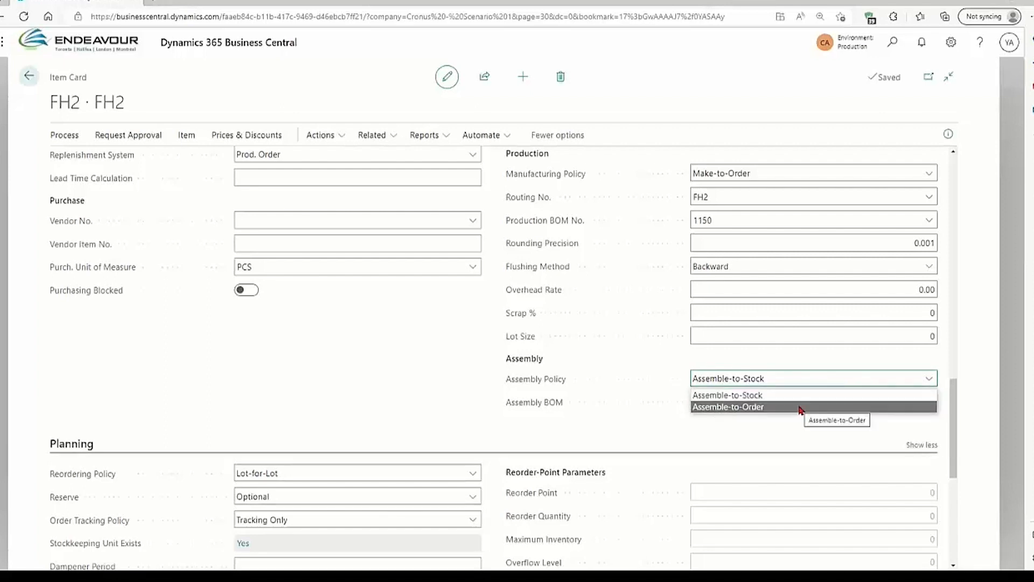